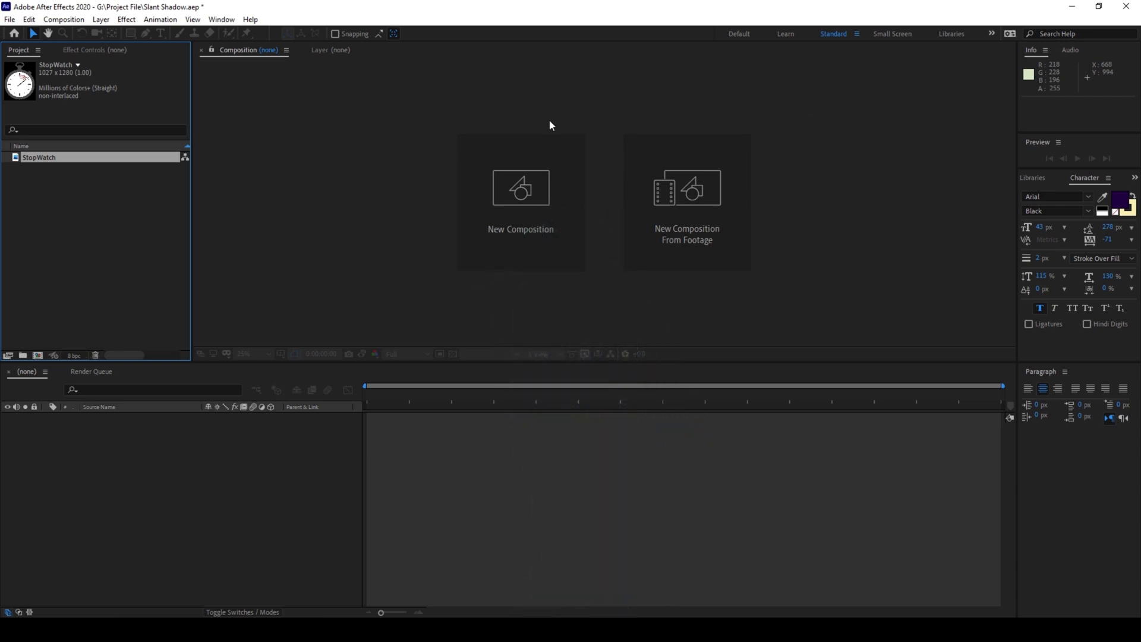
- Create the HDTV 1080 29.97 composition named 'Slanting Shadow'
{"action": "left_click", "coordinate": [520, 202]}
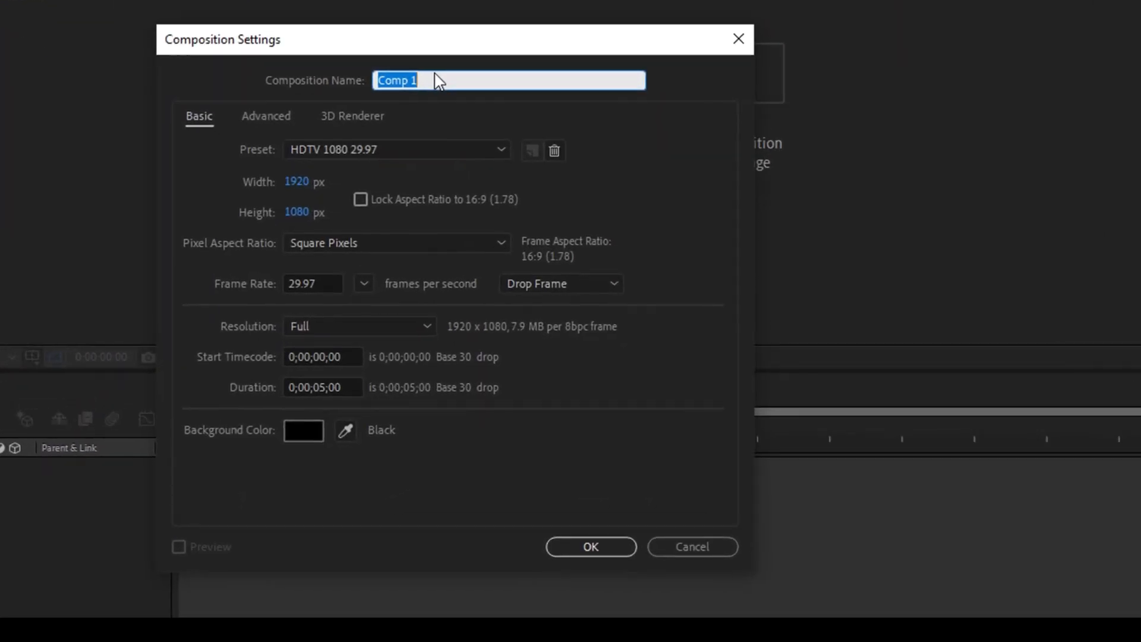
{"action": "type", "text": "Slanting Sha"}
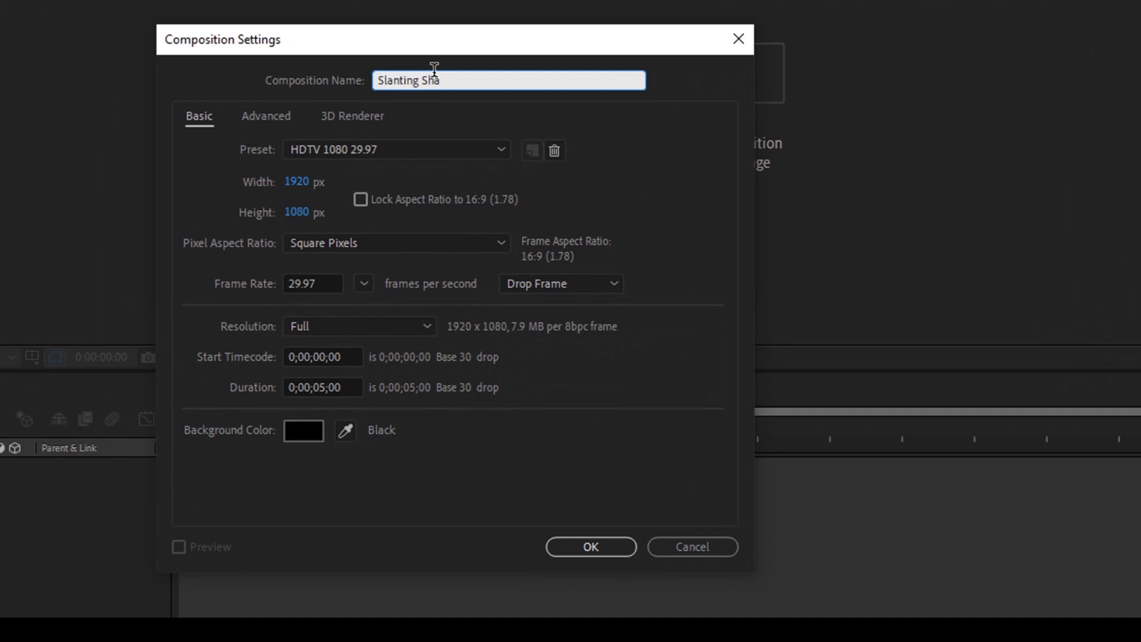
{"action": "type", "text": "dow"}
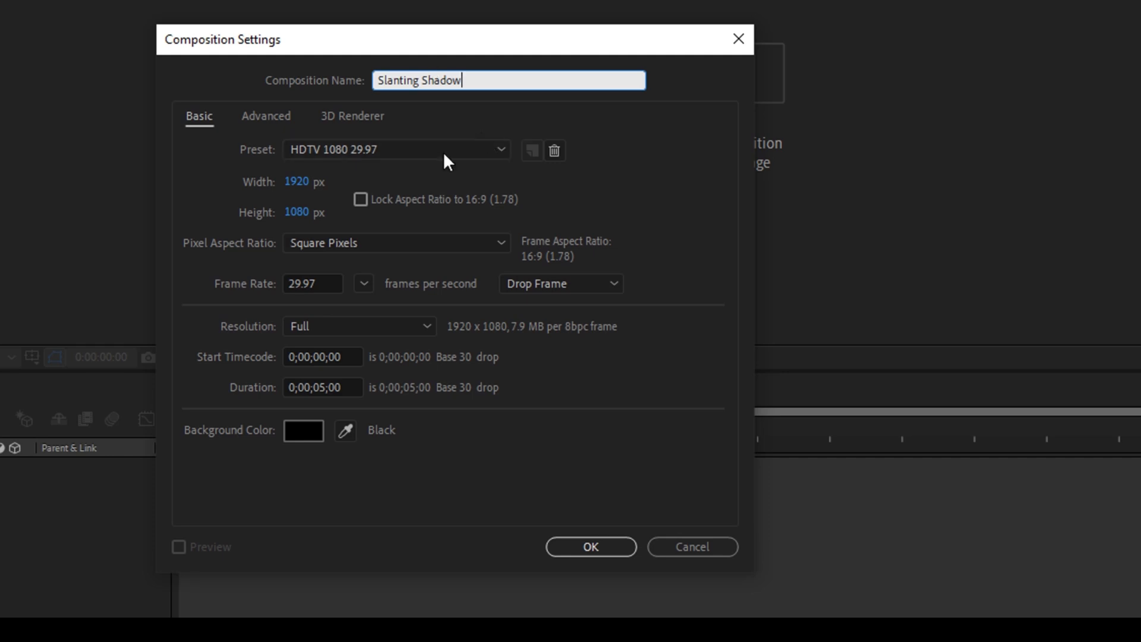
{"action": "mouse_move", "coordinate": [402, 418]}
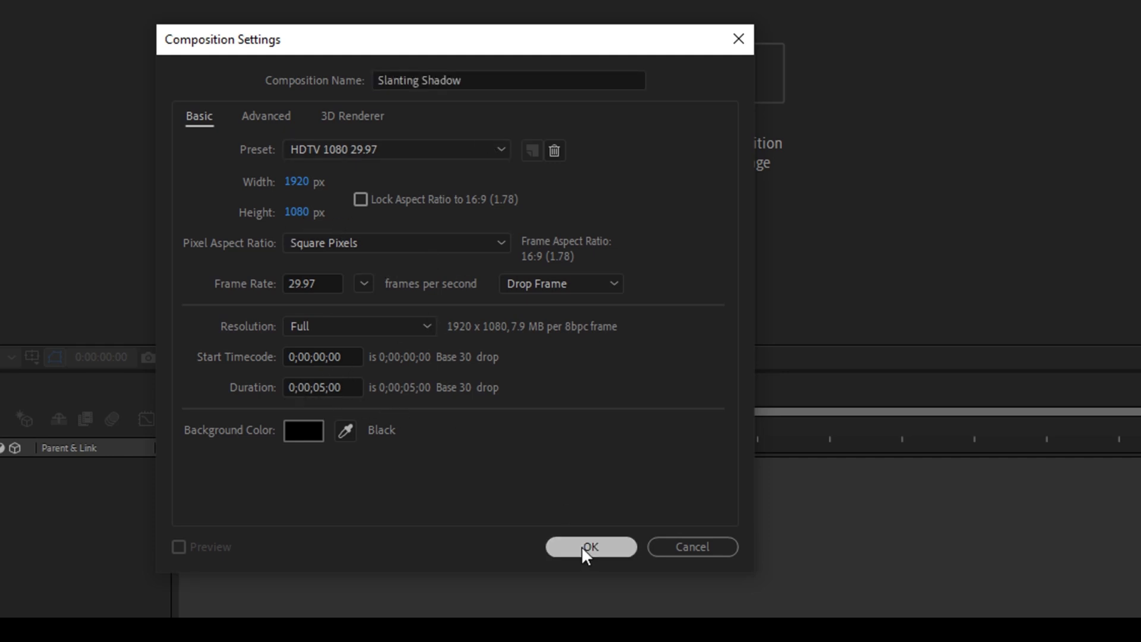
{"action": "left_click", "coordinate": [591, 547]}
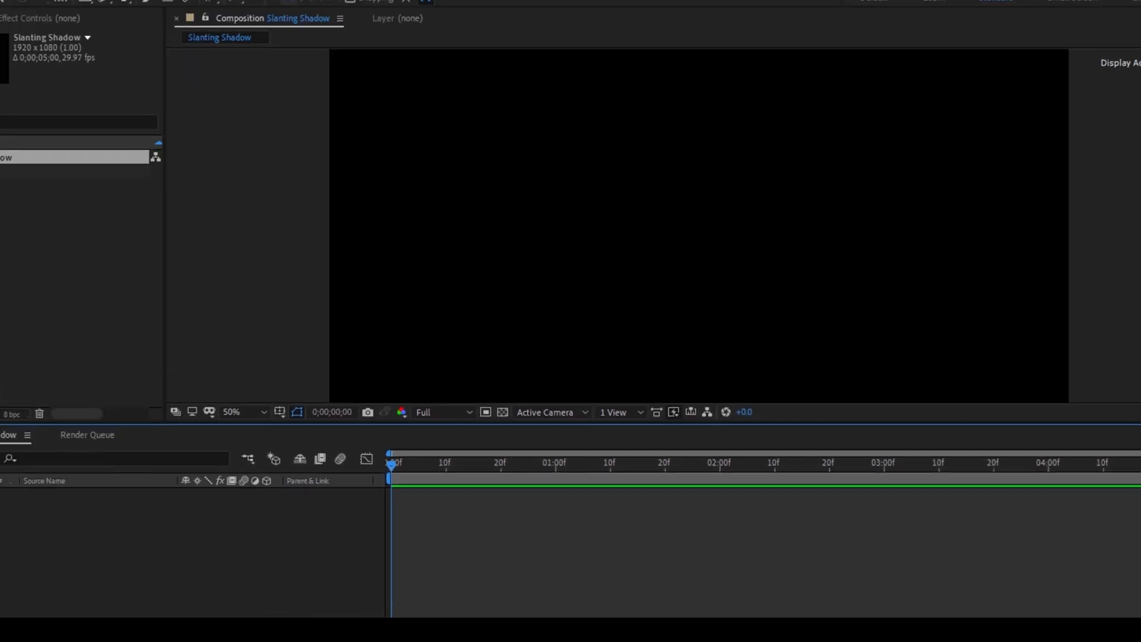
- Add a full-frame pale lime solid layer named 'Background'
{"action": "left_click", "coordinate": [121, 22]}
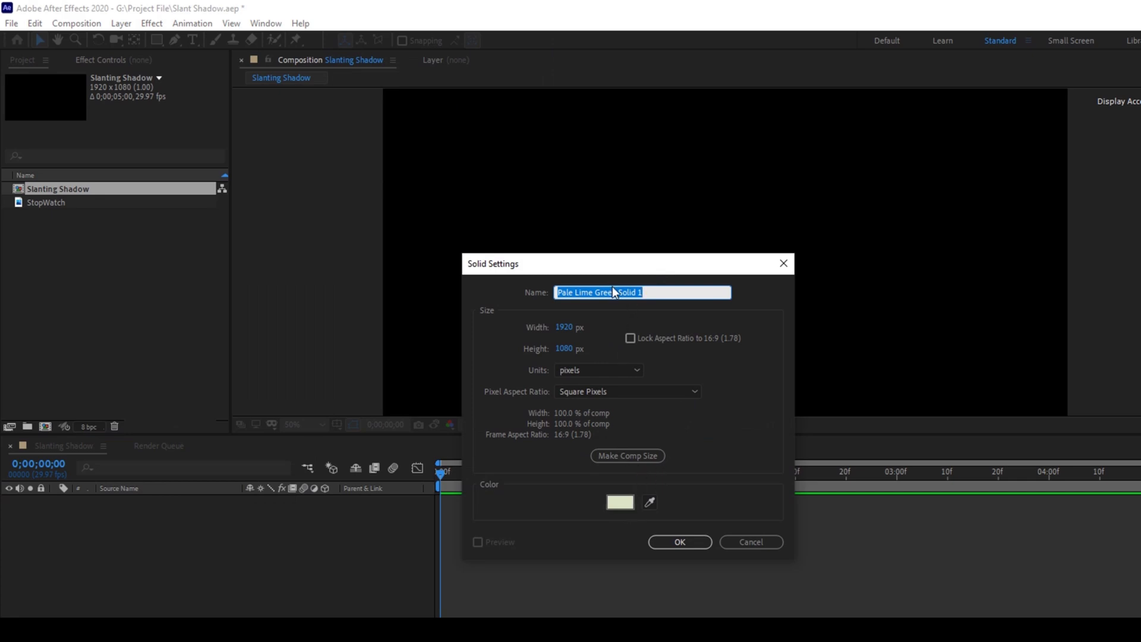
{"action": "type", "text": "Background"}
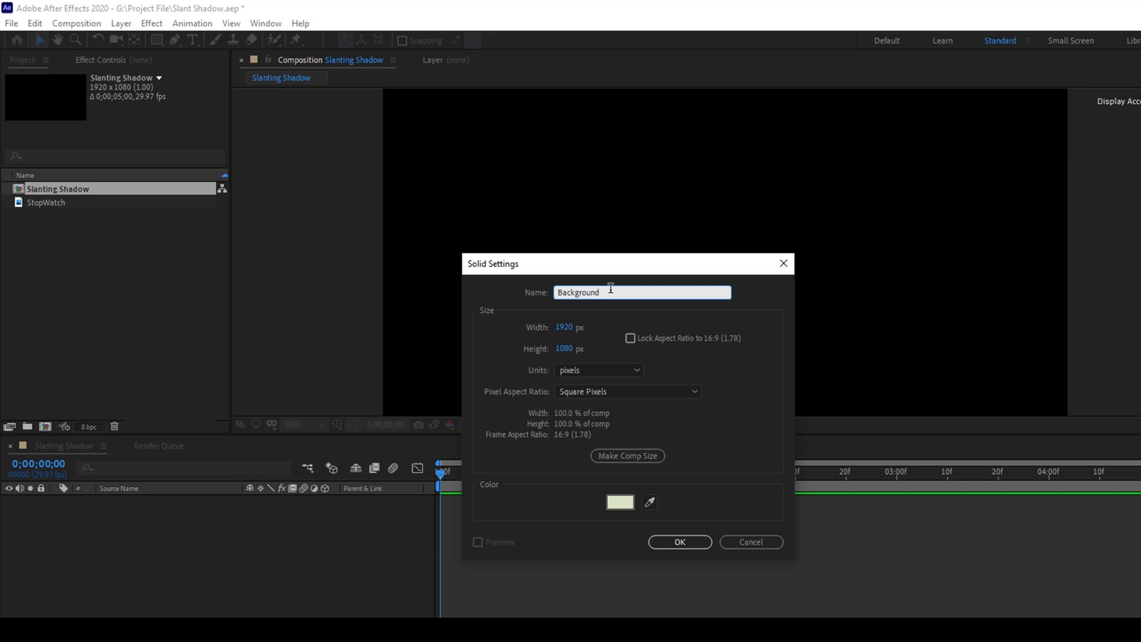
{"action": "left_click", "coordinate": [678, 542]}
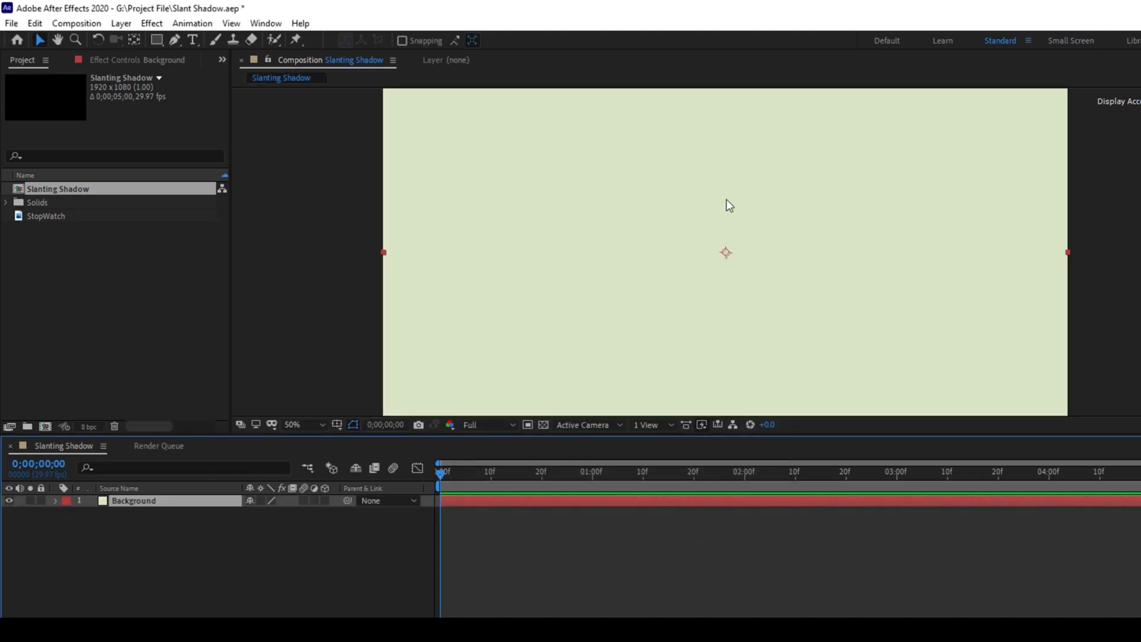
{"action": "mouse_move", "coordinate": [690, 256]}
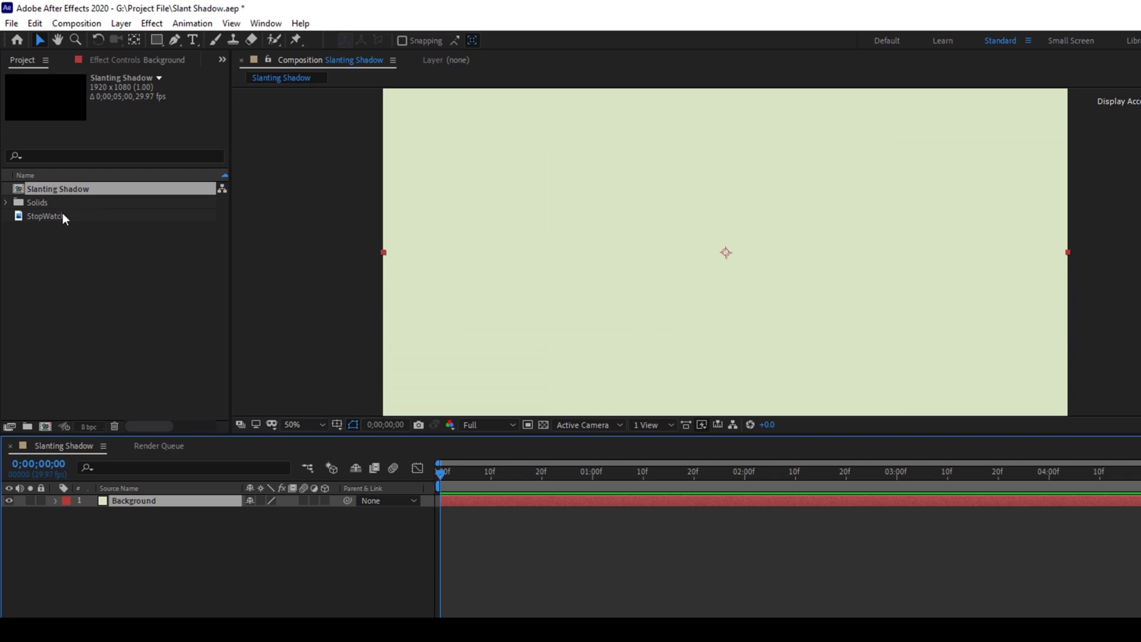
- Place the StopWatch image above Background and scale it down to 44%
{"action": "left_click", "coordinate": [46, 215]}
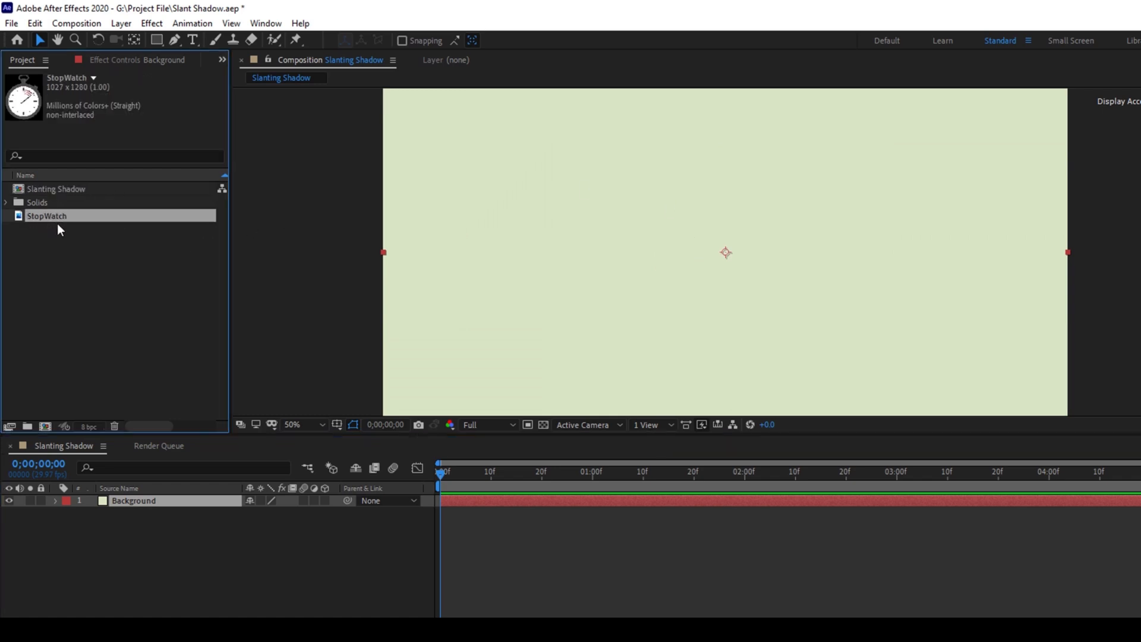
{"action": "mouse_move", "coordinate": [45, 223]}
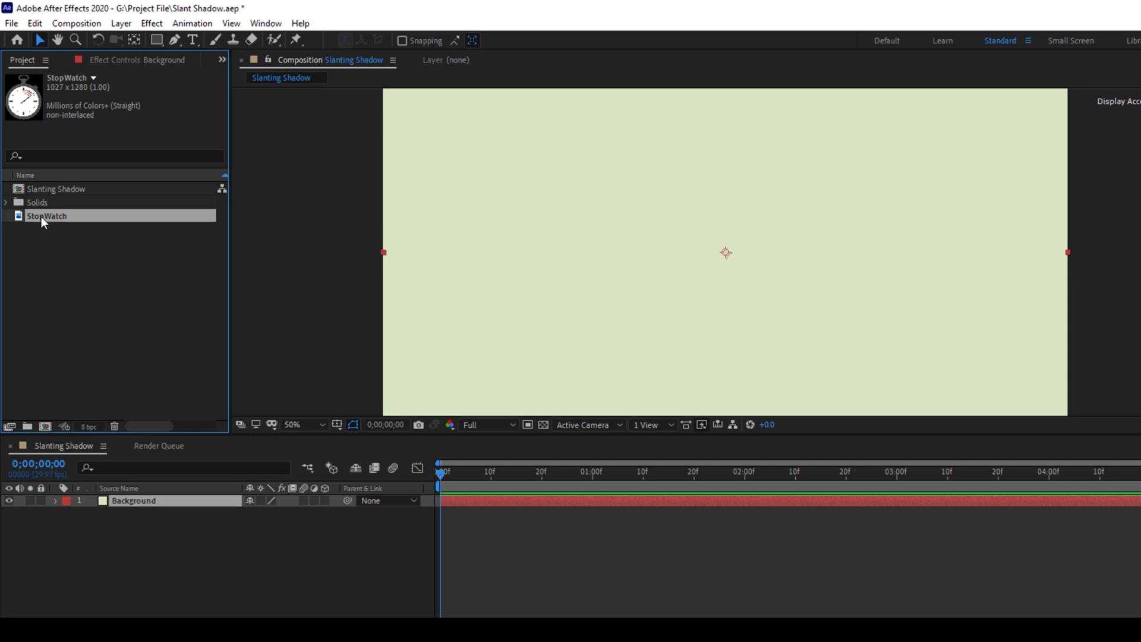
{"action": "left_click_drag", "start_coordinate": [46, 215], "coordinate": [133, 500]}
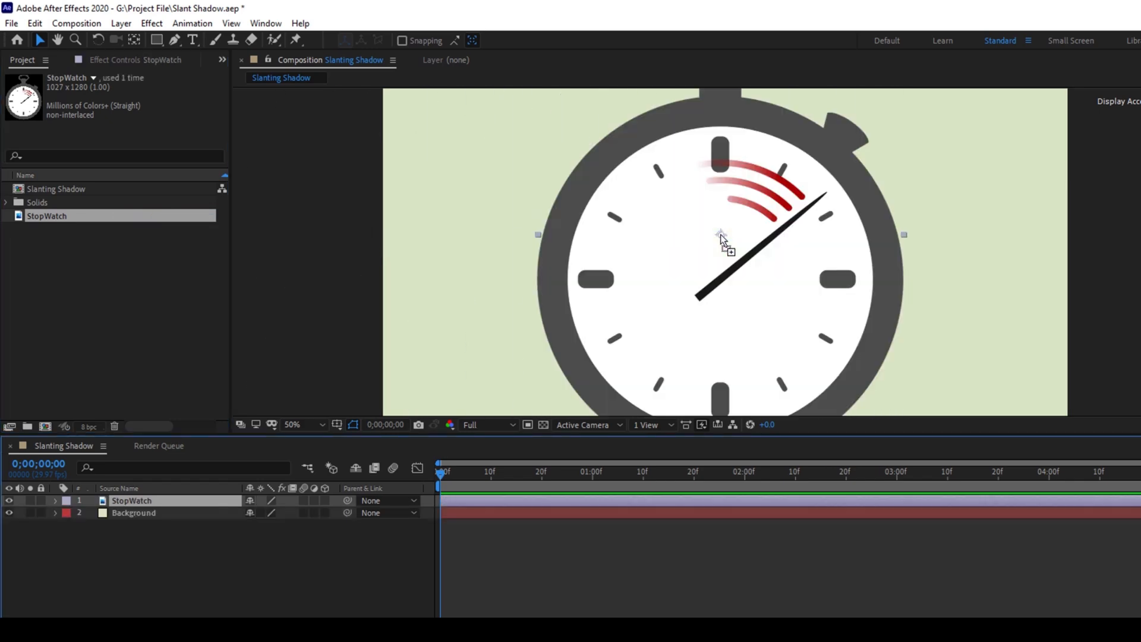
{"action": "mouse_move", "coordinate": [333, 449]}
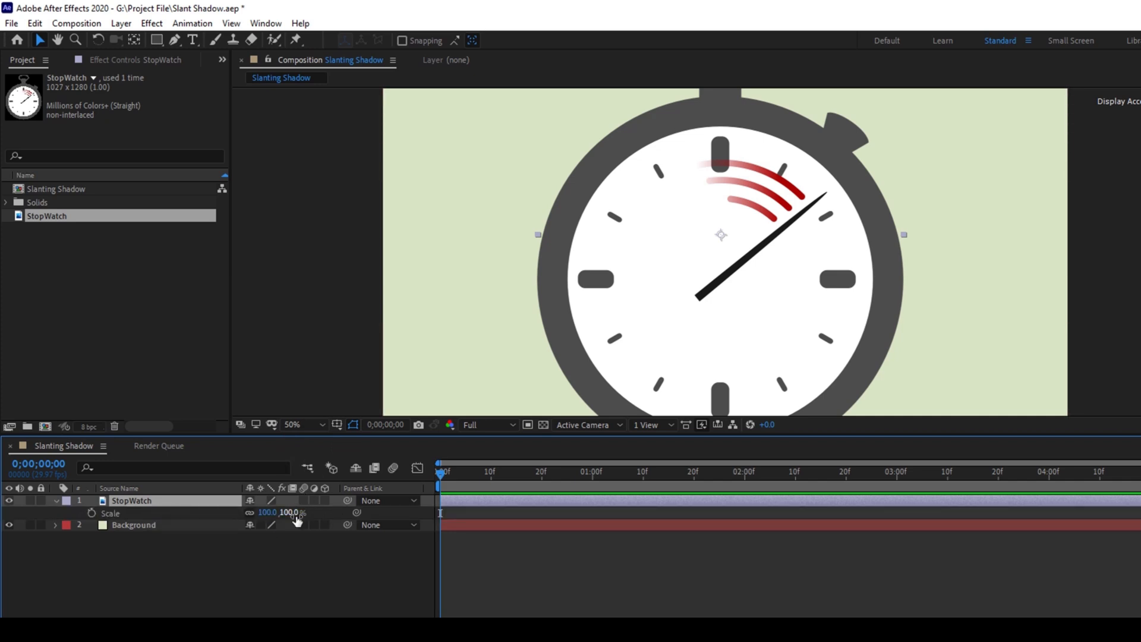
{"action": "left_click_drag", "start_coordinate": [288, 512], "coordinate": [281, 513]}
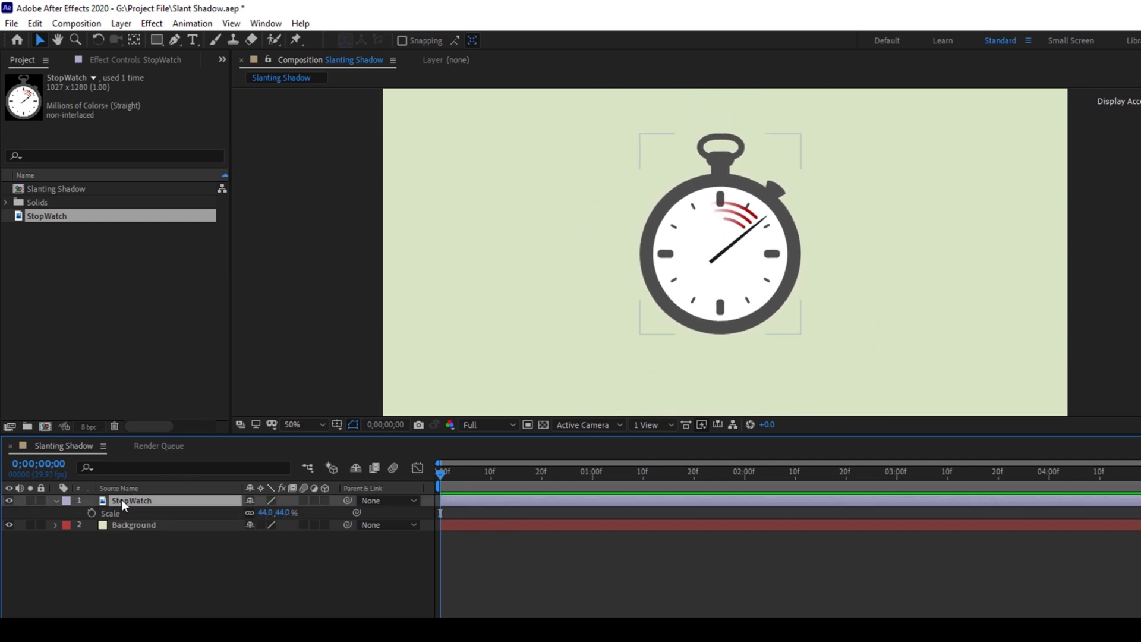
{"action": "left_click", "coordinate": [131, 500]}
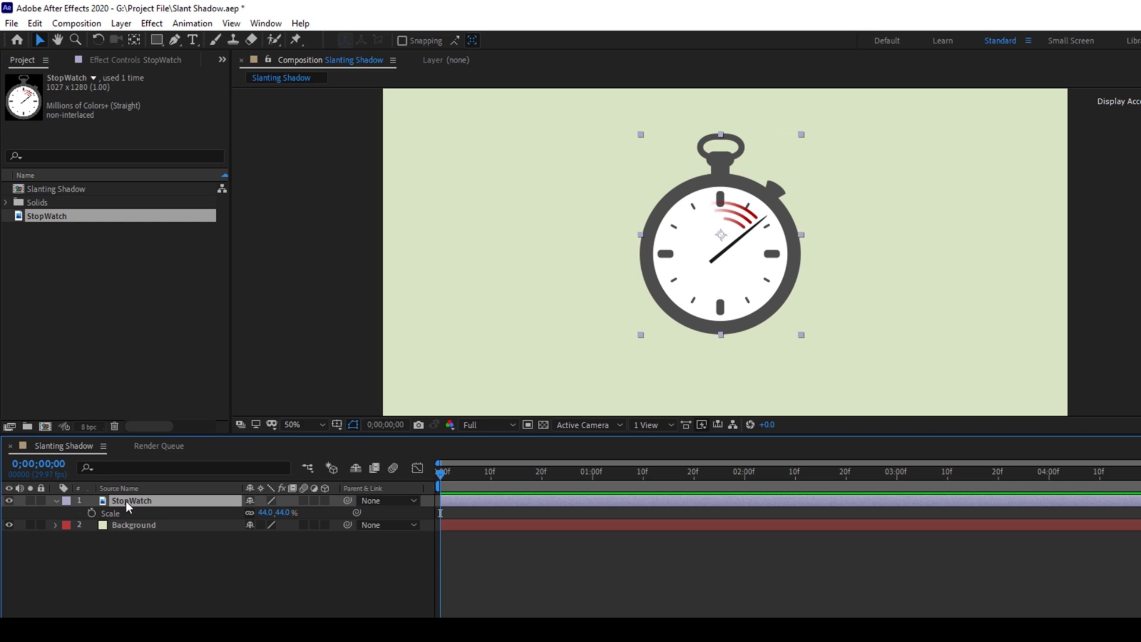
- Duplicate the StopWatch layer and rename the copy 'StopWatch Slanting Shadow'
{"action": "key", "text": "ctrl+d"}
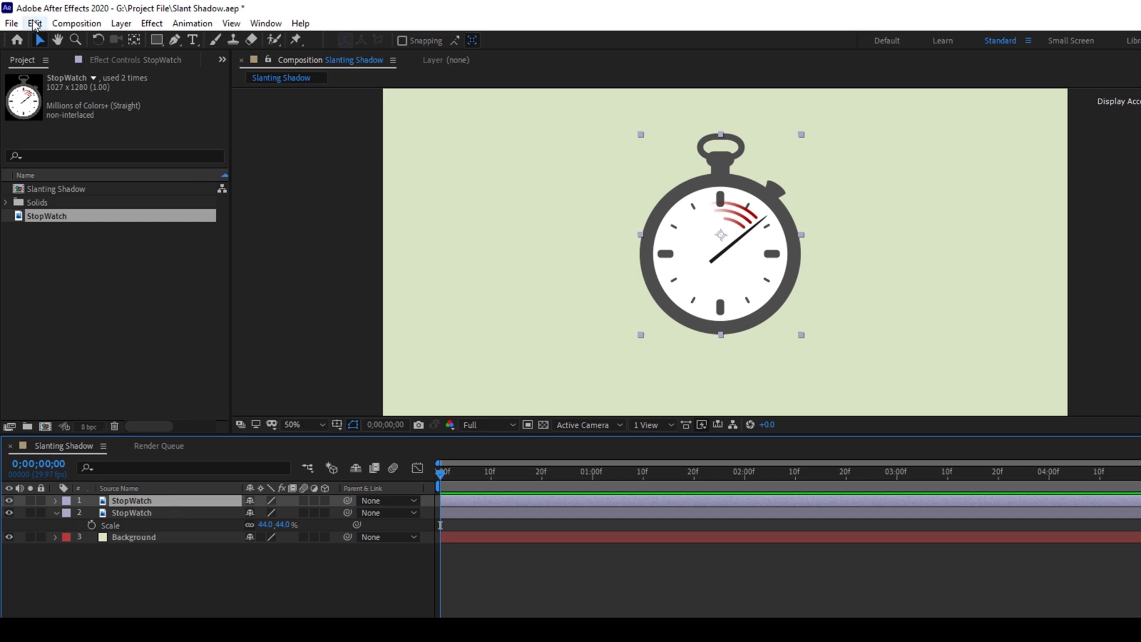
{"action": "left_click", "coordinate": [33, 23]}
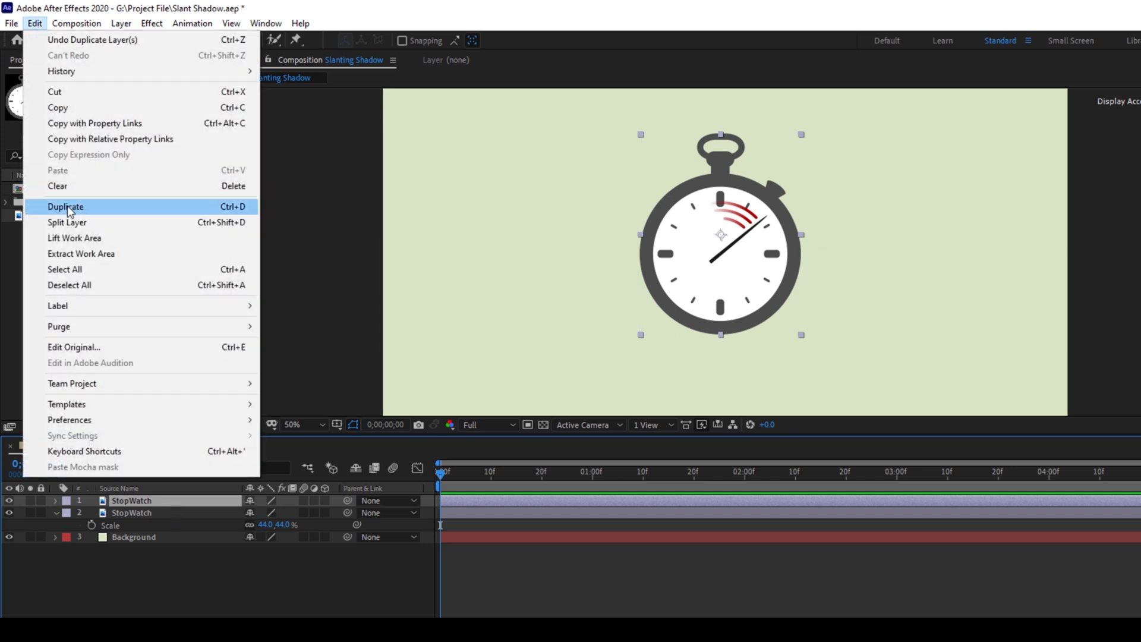
{"action": "left_click", "coordinate": [64, 206]}
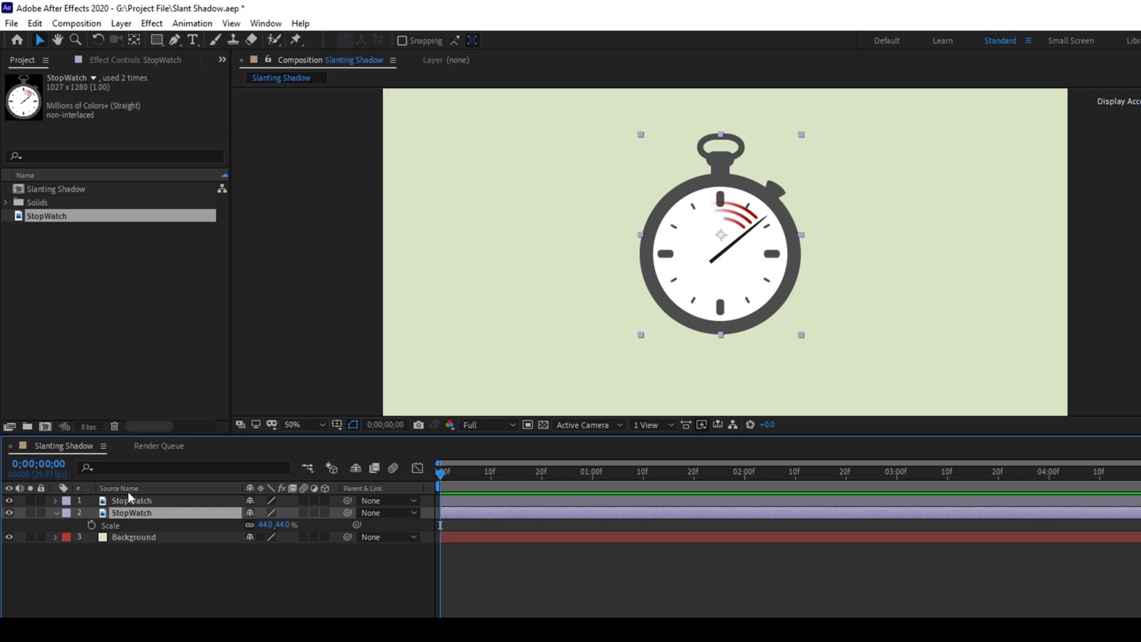
{"action": "mouse_move", "coordinate": [129, 517]}
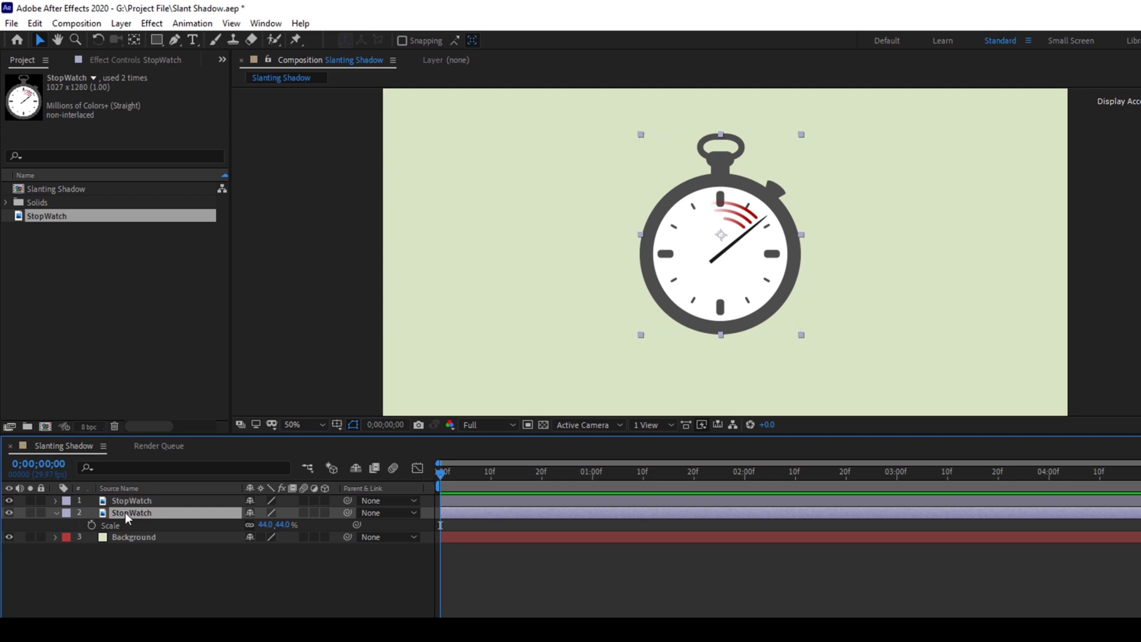
{"action": "double_click", "coordinate": [133, 512]}
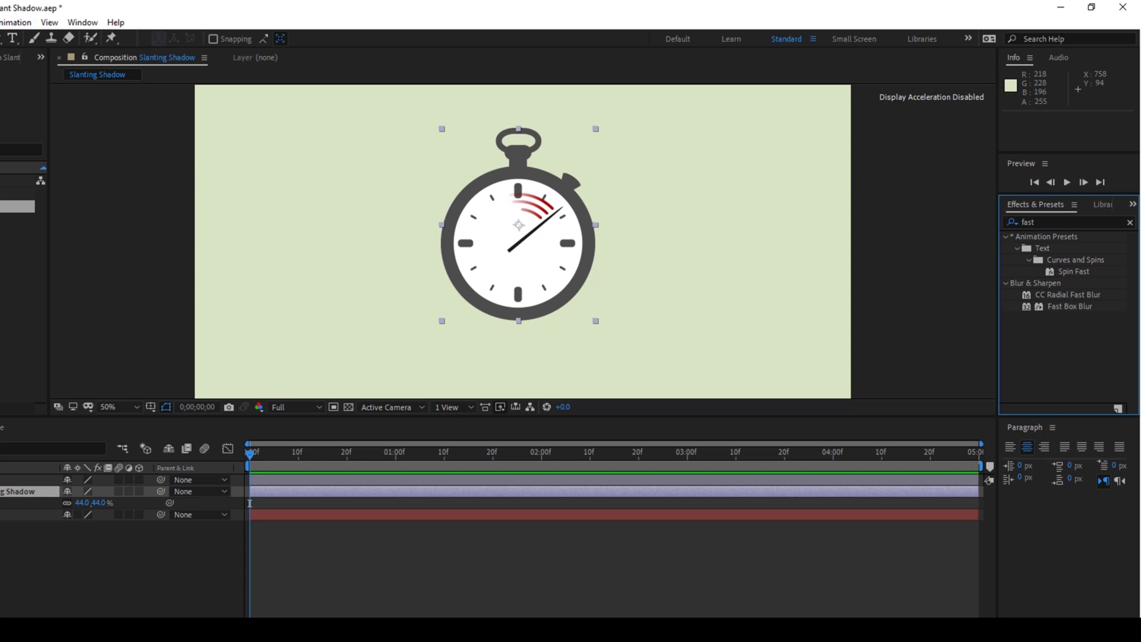
{"action": "mouse_move", "coordinate": [82, 21]}
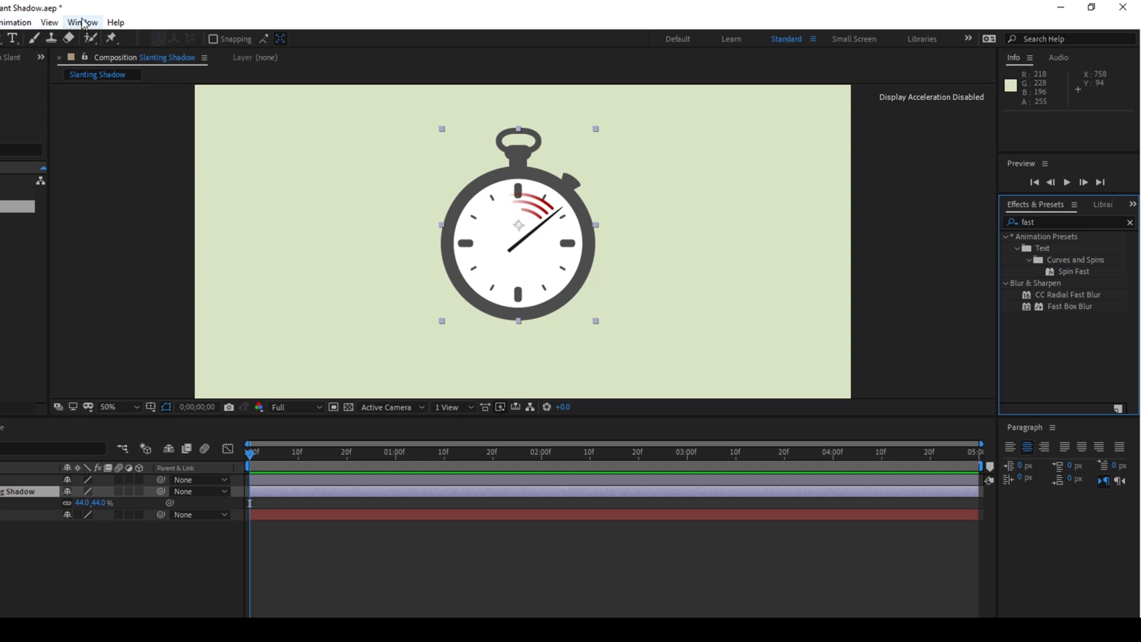
- Find CC Slant in Effects & Presets and apply it to the shadow layer
{"action": "left_click", "coordinate": [82, 21]}
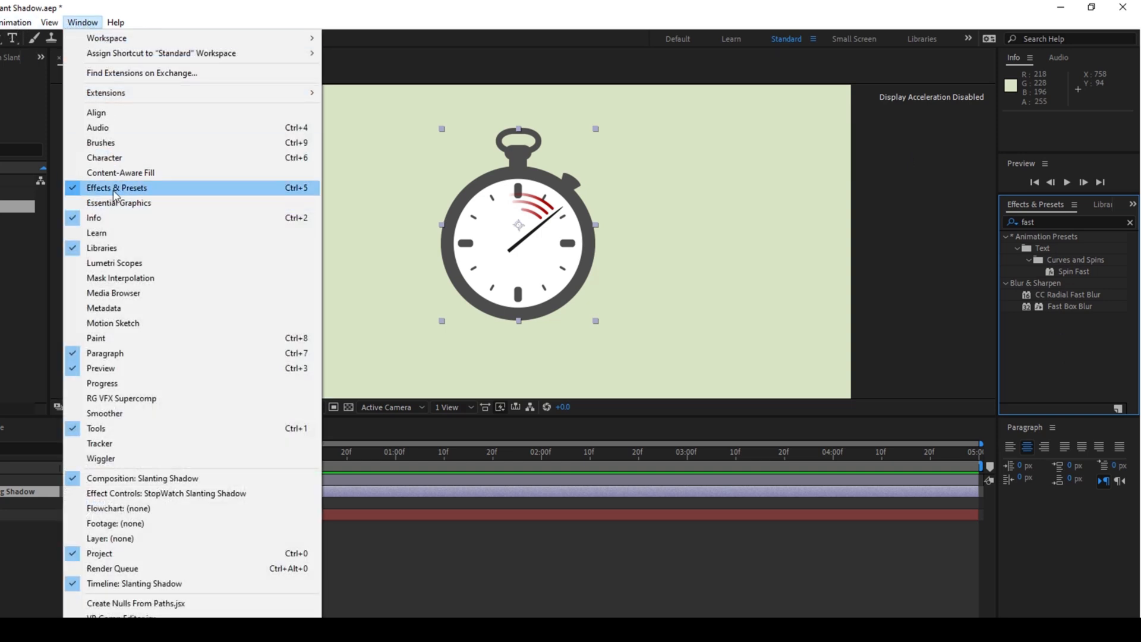
{"action": "mouse_move", "coordinate": [106, 38]}
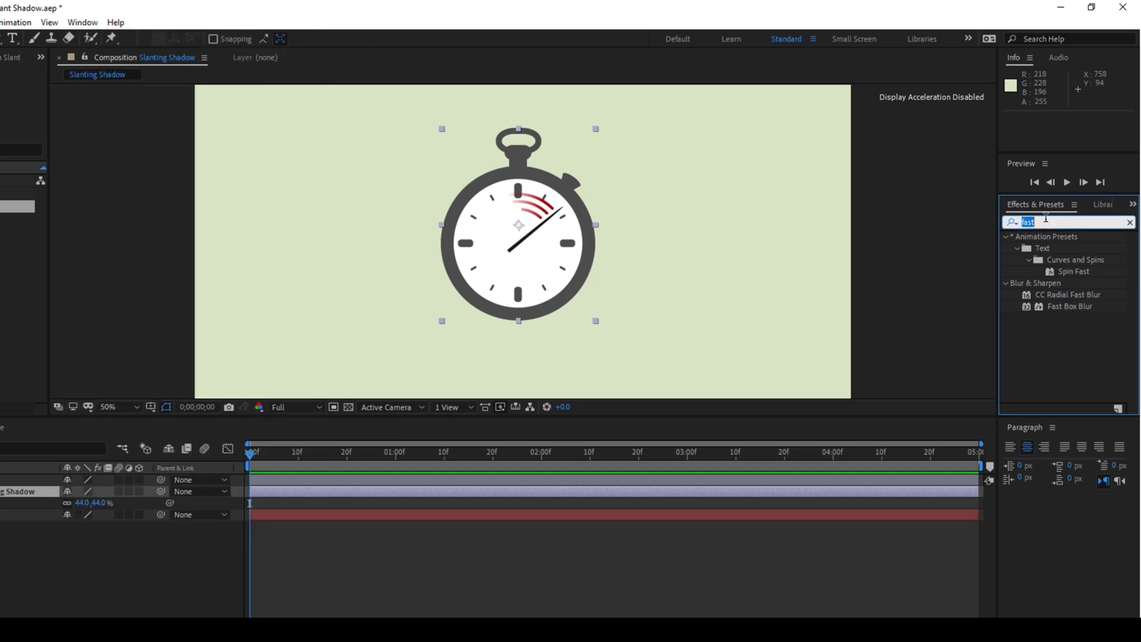
{"action": "type", "text": "cc slan"}
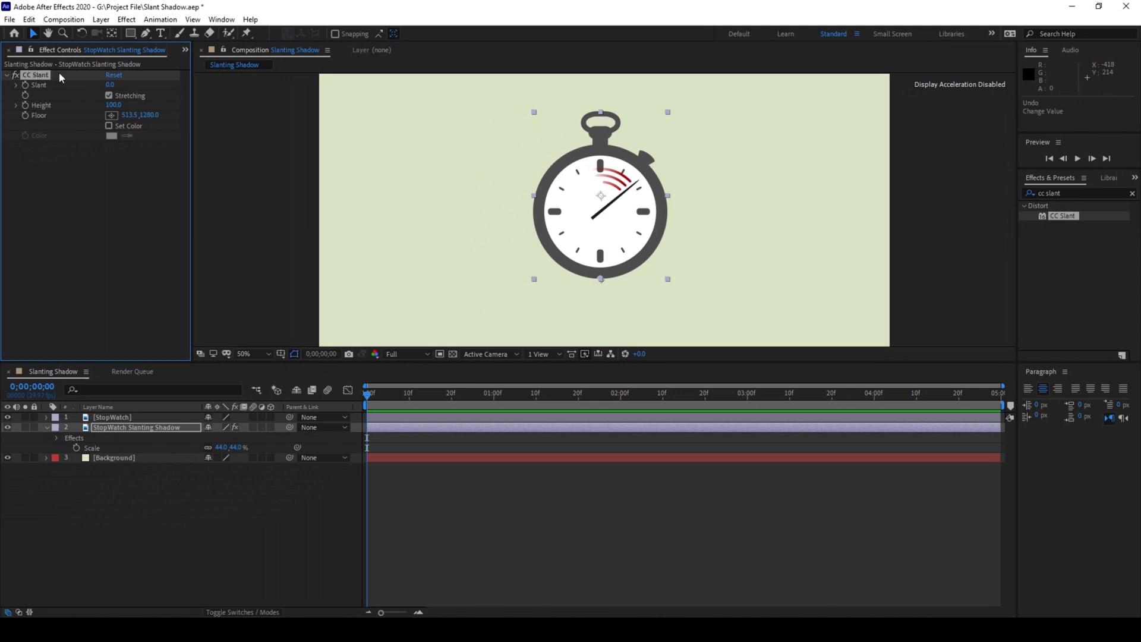
- Slant the shadow copy far left to -247 and fill it solid black with Set Color
{"action": "left_click", "coordinate": [108, 95]}
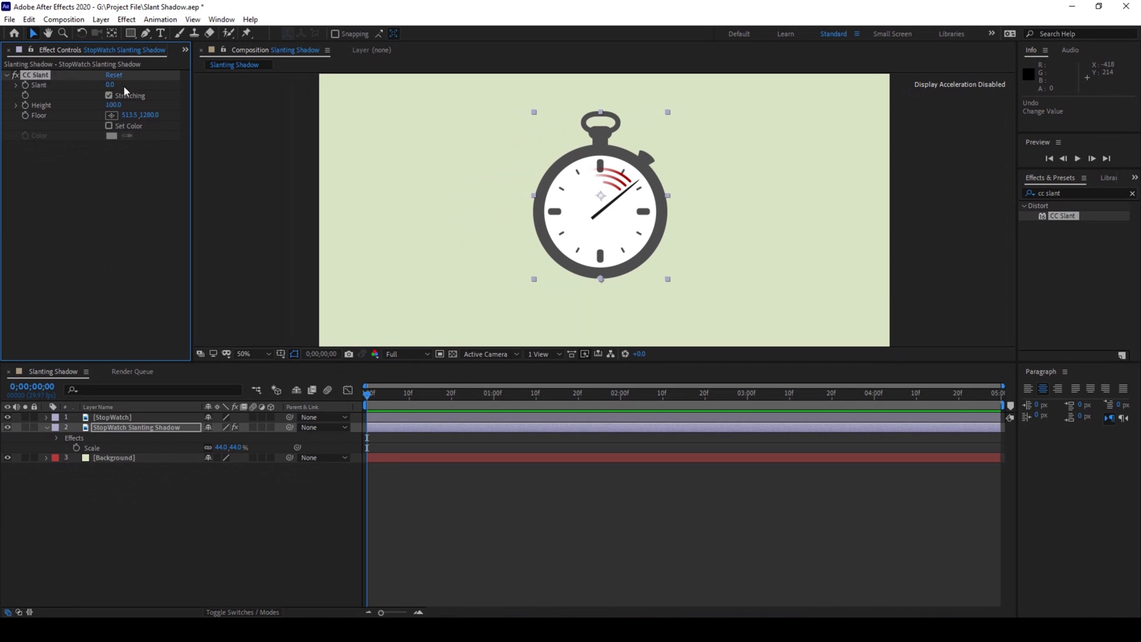
{"action": "left_click", "coordinate": [109, 84]}
{"action": "type", "text": "-165"}
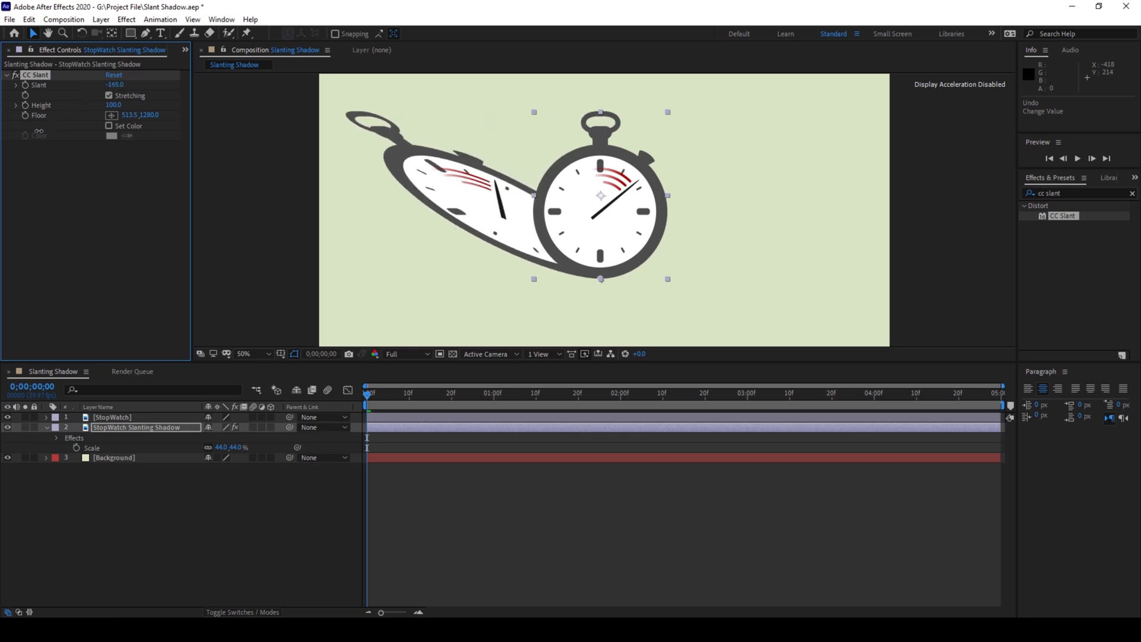
{"action": "left_click_drag", "start_coordinate": [145, 85], "coordinate": [95, 84]}
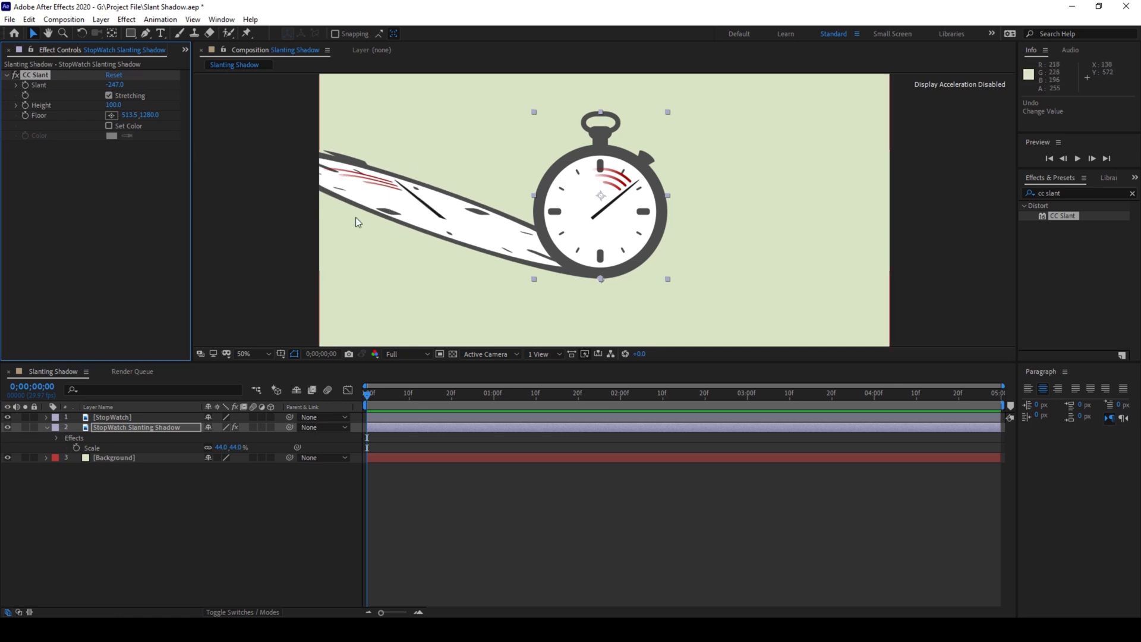
{"action": "mouse_move", "coordinate": [444, 220]}
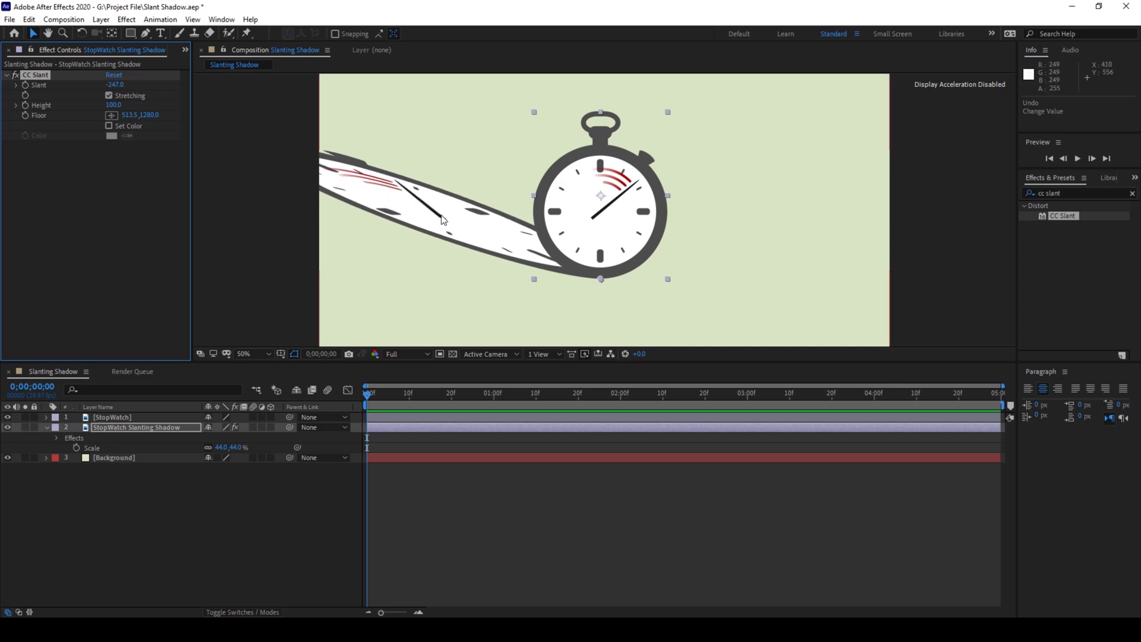
{"action": "left_click", "coordinate": [109, 126]}
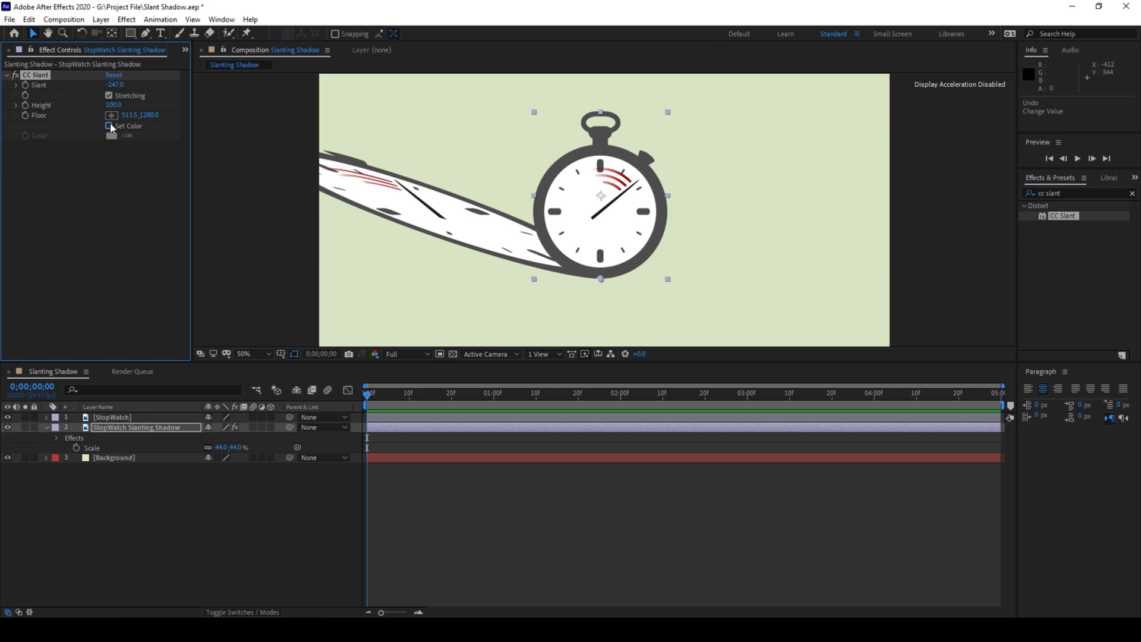
{"action": "left_click", "coordinate": [114, 136]}
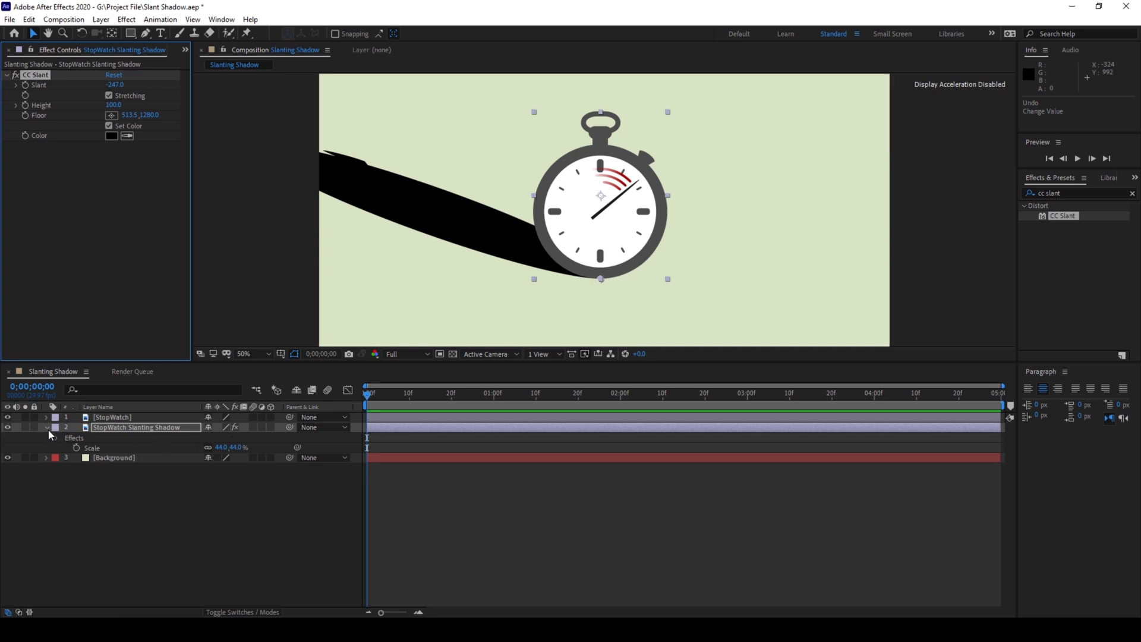
{"action": "left_click", "coordinate": [45, 426]}
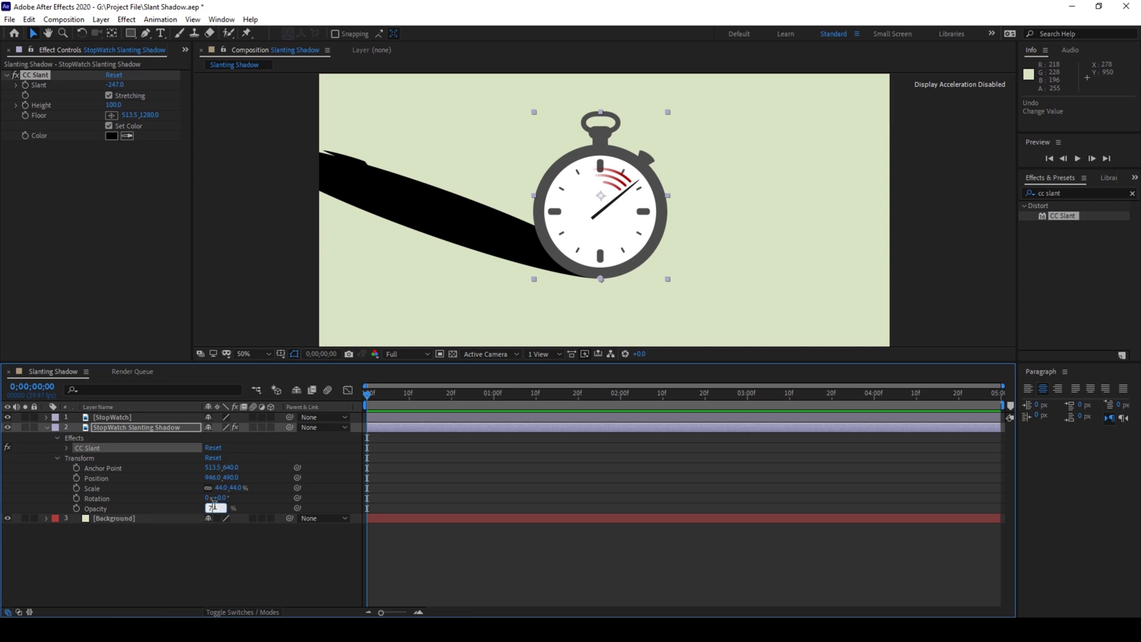
- Set the shadow layer's opacity to 70% and search for Fast Box Blur
{"action": "type", "text": "70"}
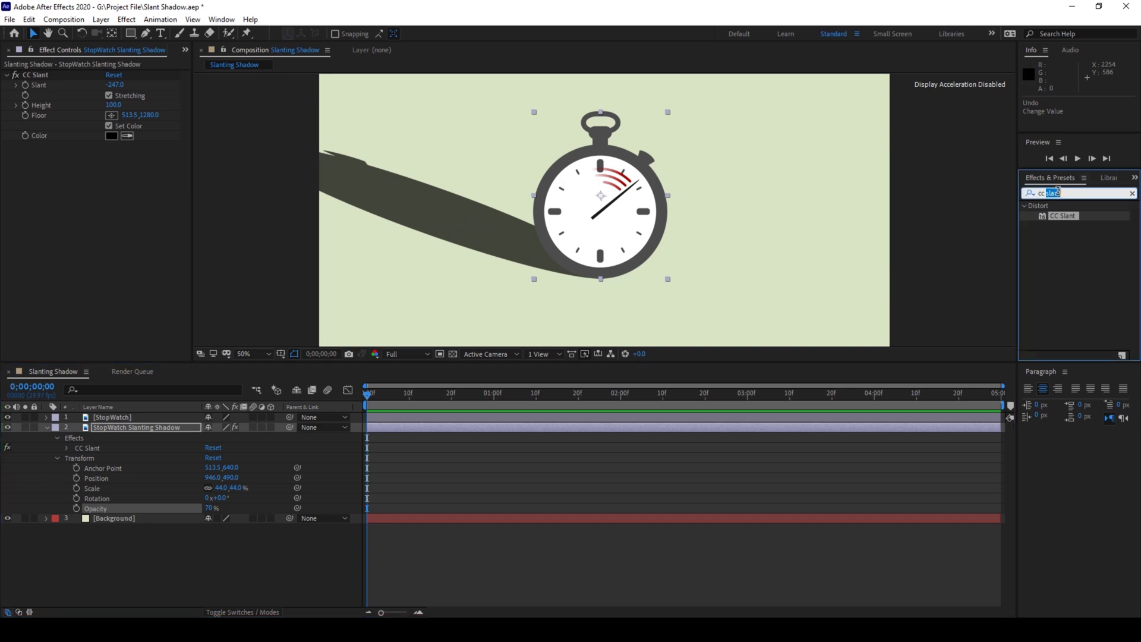
{"action": "type", "text": "fast box"}
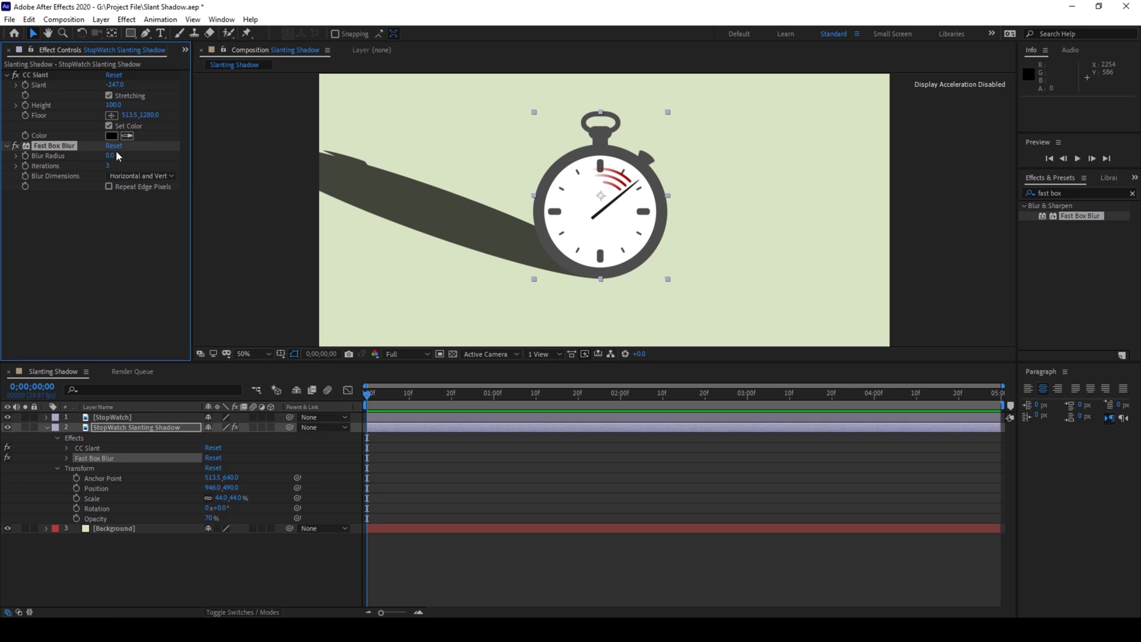
- Set Fast Box Blur's radius to 15 to soften the slanted shadow
{"action": "left_click", "coordinate": [110, 155]}
{"action": "type", "text": "15"}
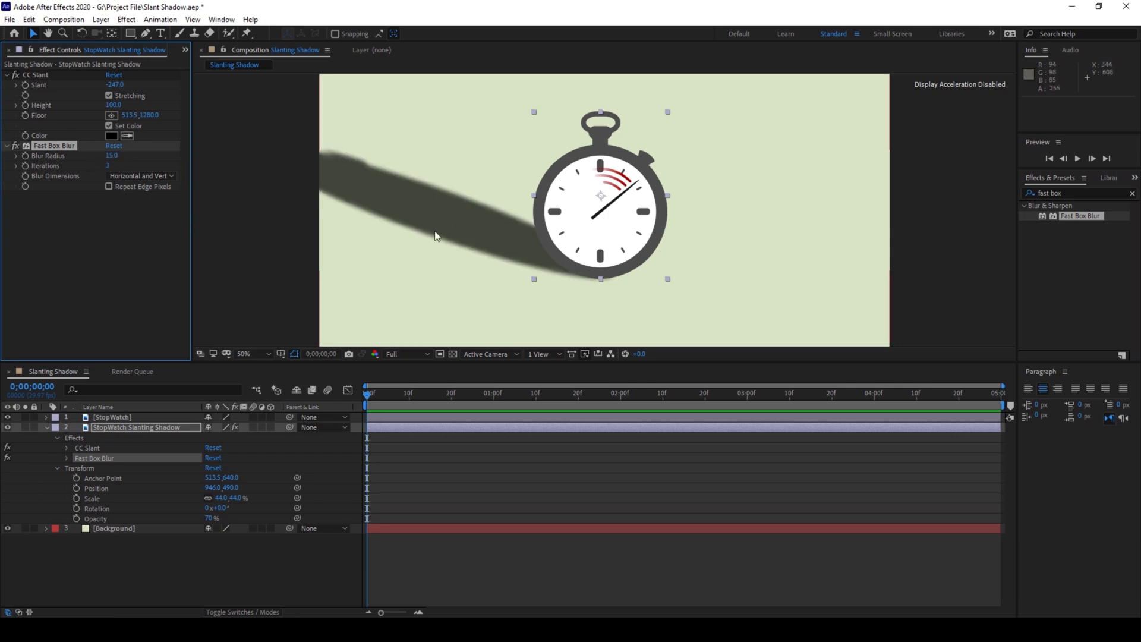
{"action": "mouse_move", "coordinate": [446, 226]}
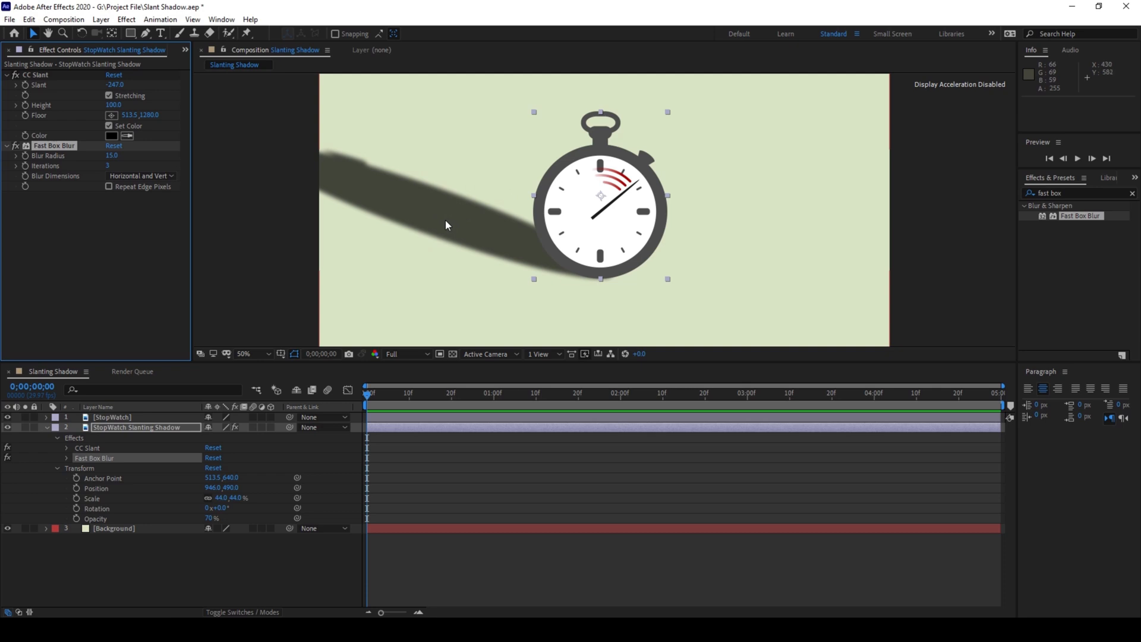